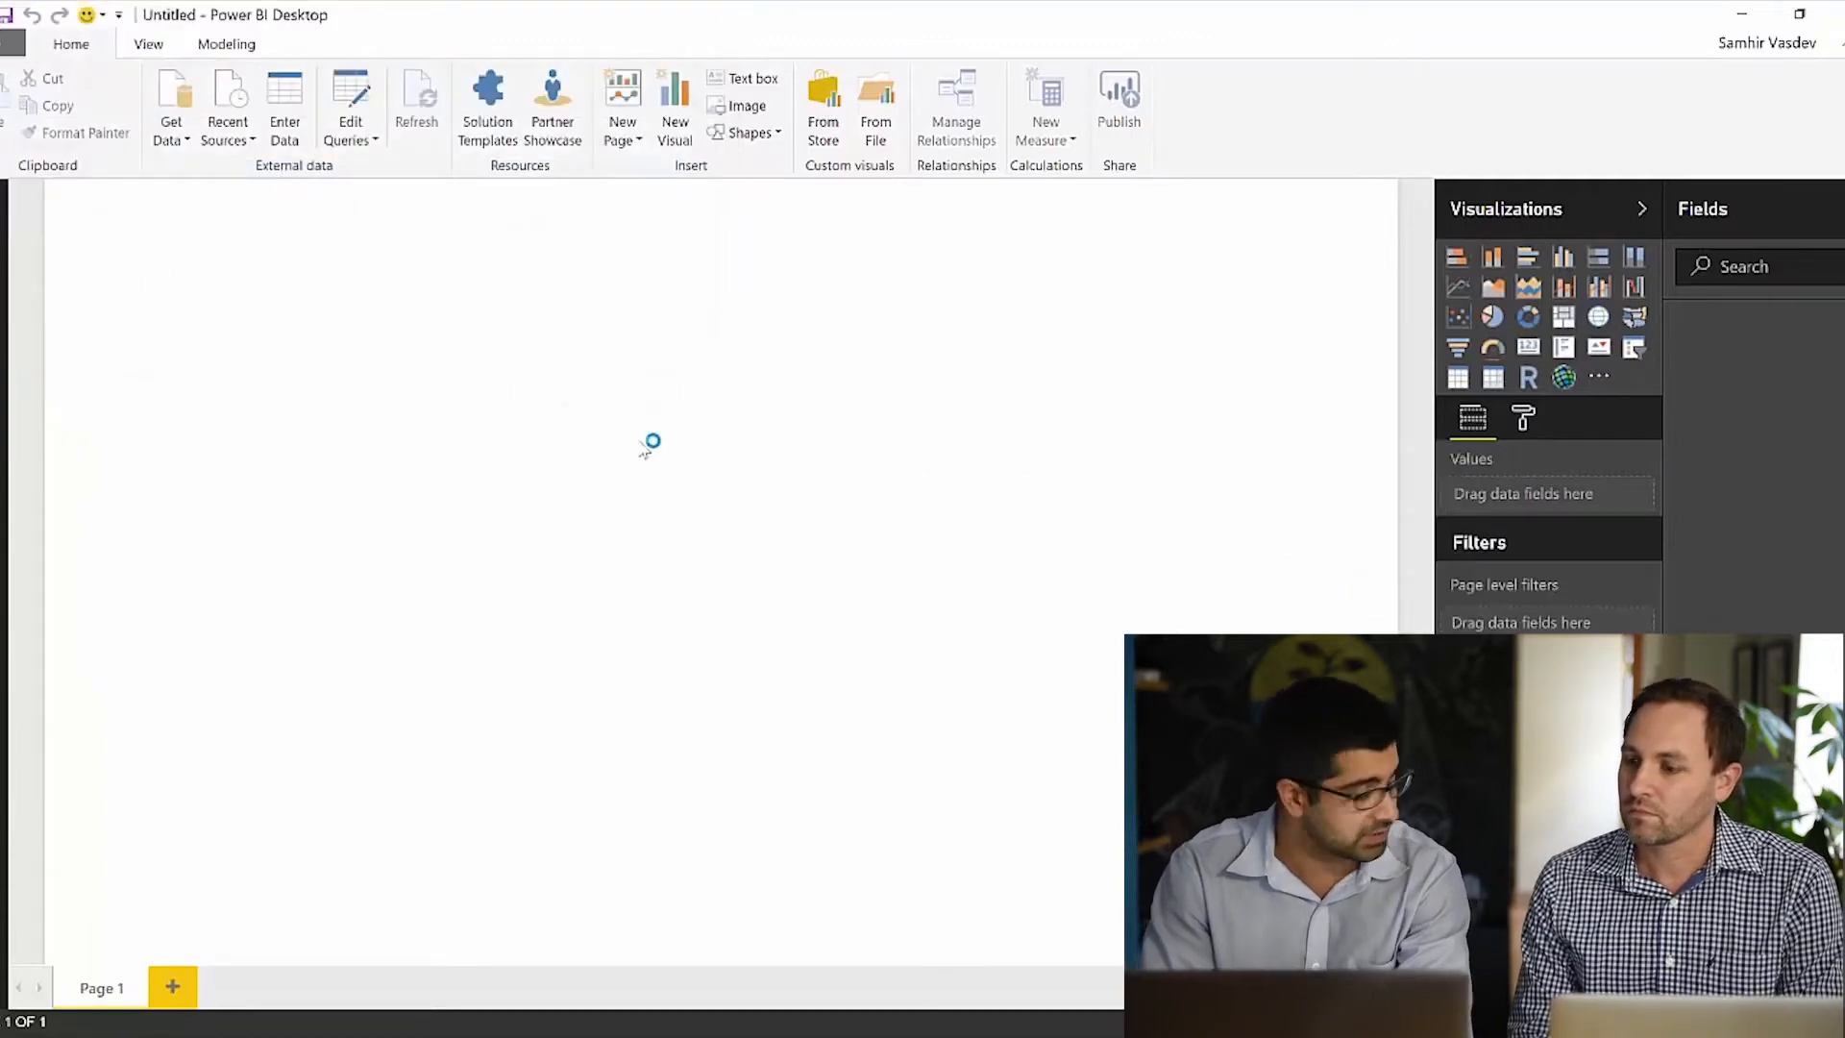
Tick the cleaned_apps sheet of activity history 7-19.xlsx in Navigator for loading.
{"action": "left_click", "coordinate": [171, 106]}
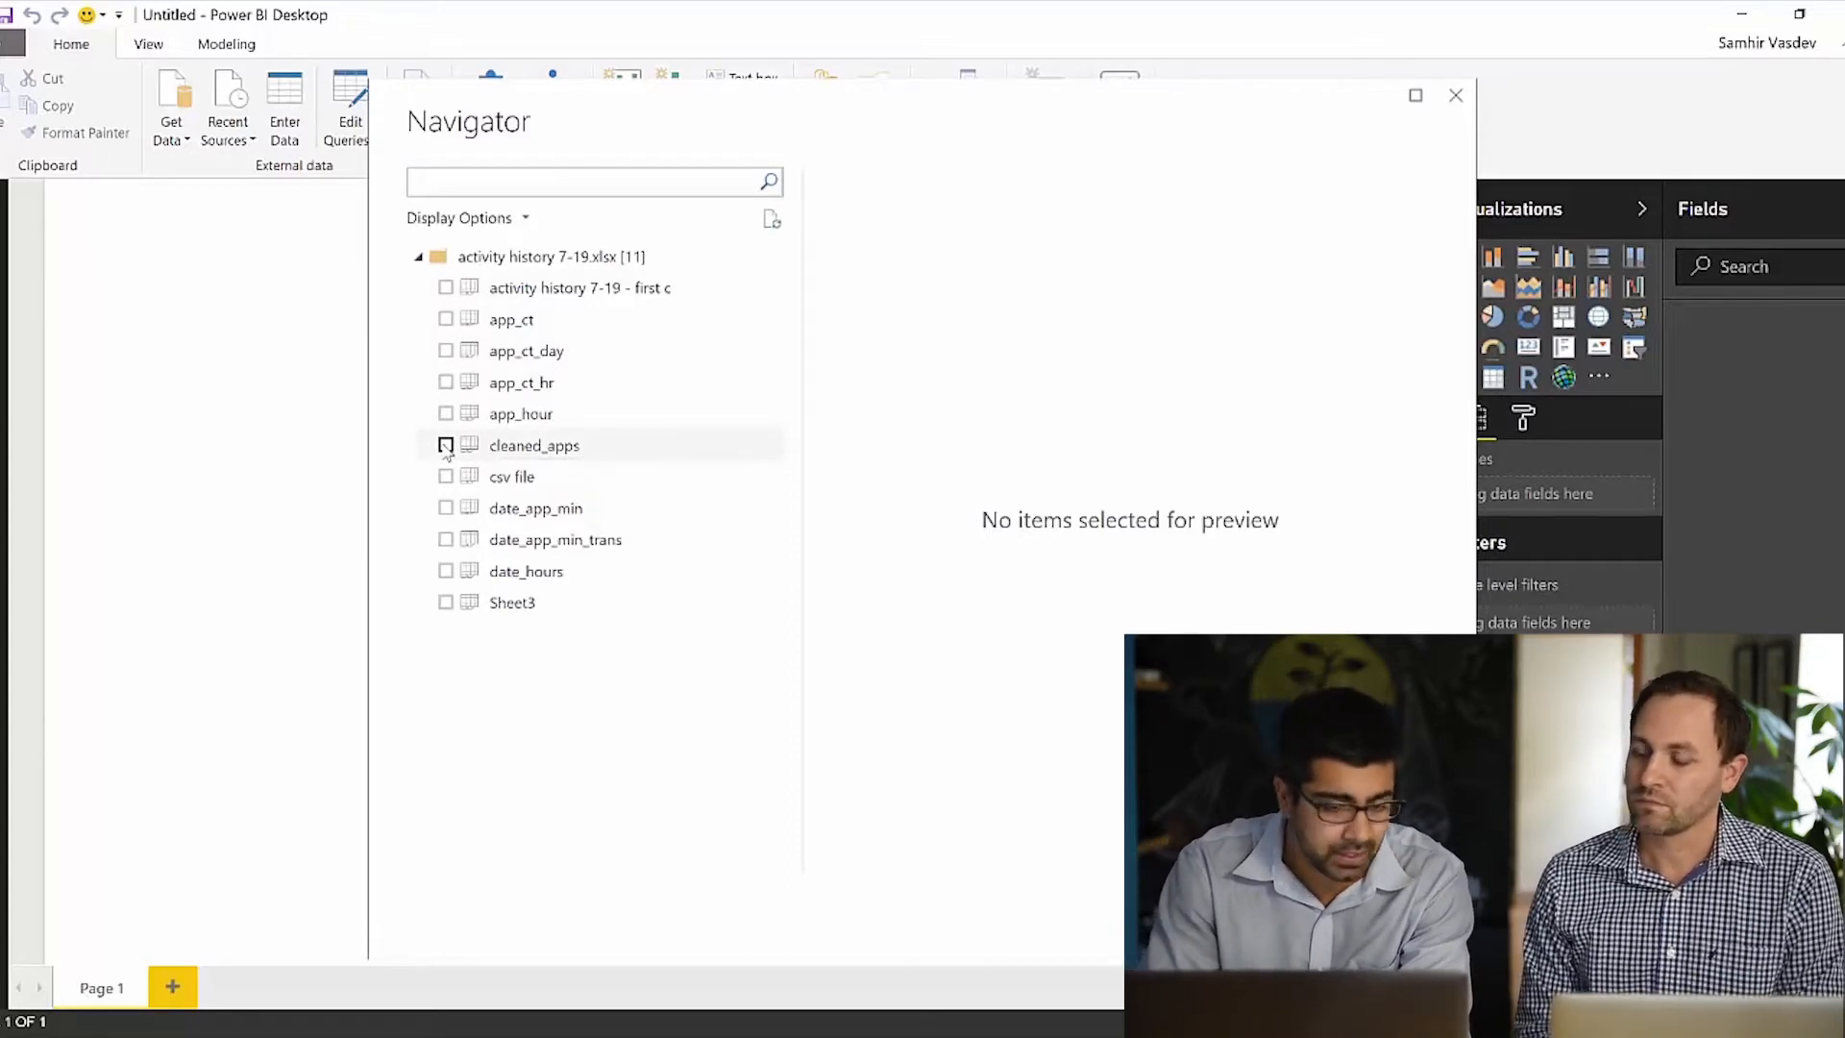
{"action": "left_click", "coordinate": [446, 445]}
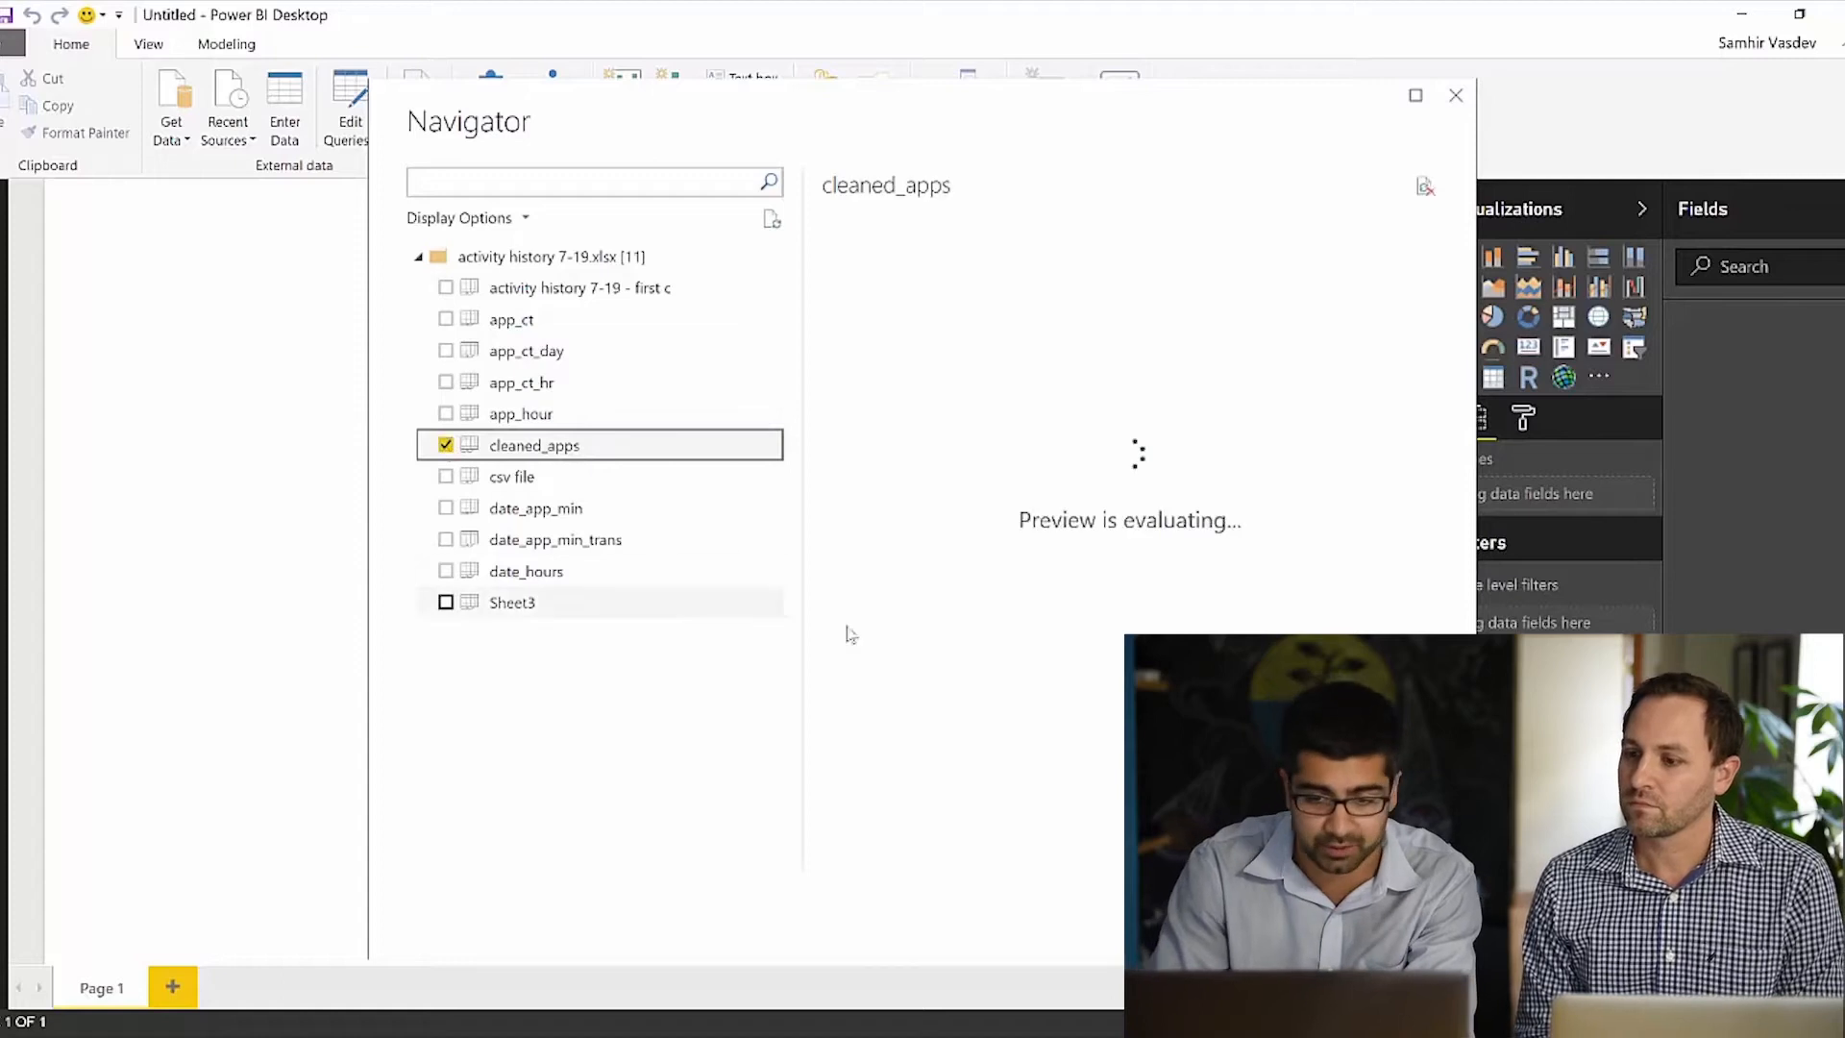